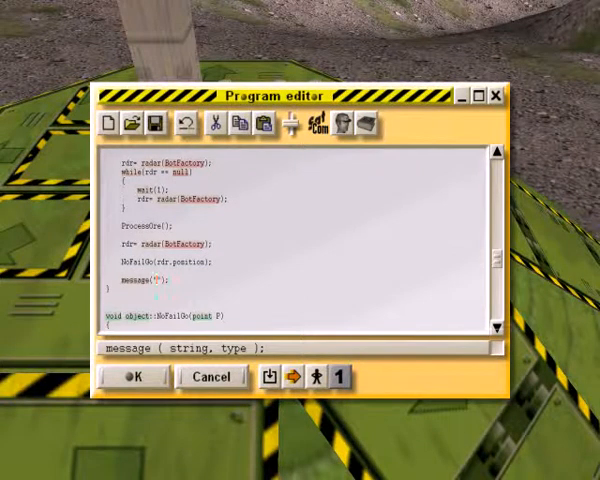
Add a message line prompting the player to build a Thumper-related bot factory.
type("Please buil")
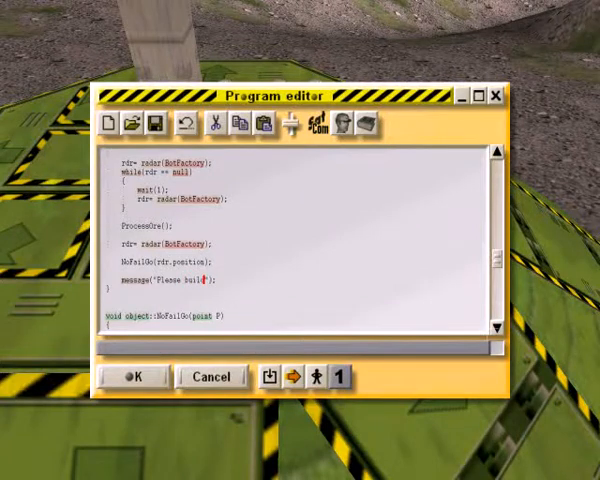
type("a thu")
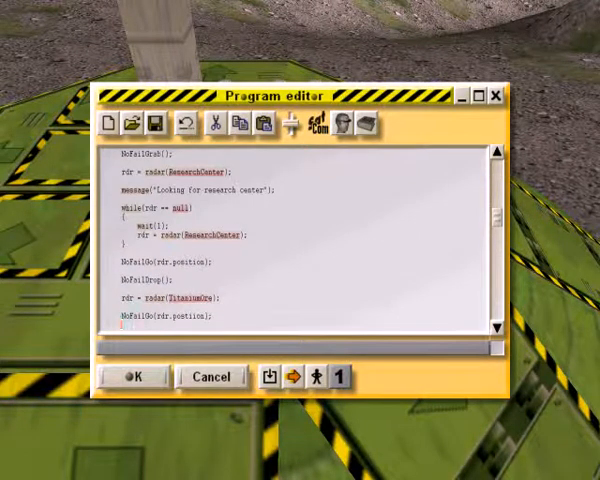
scroll("down", 3)
type("NoFailGrab();")
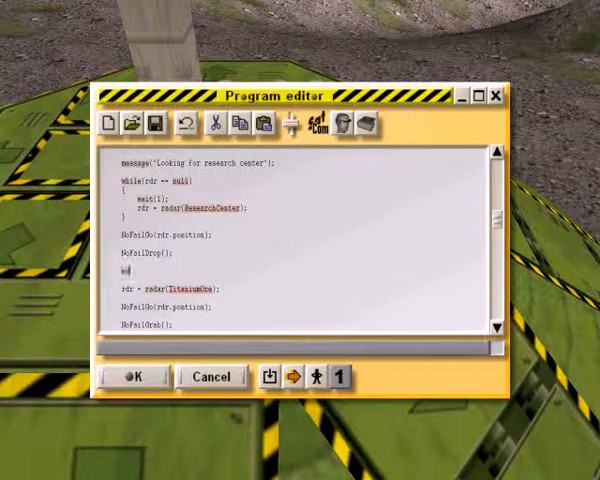
Add a message("Please research a thumper") prompt line further down the program.
type("message(\"\");")
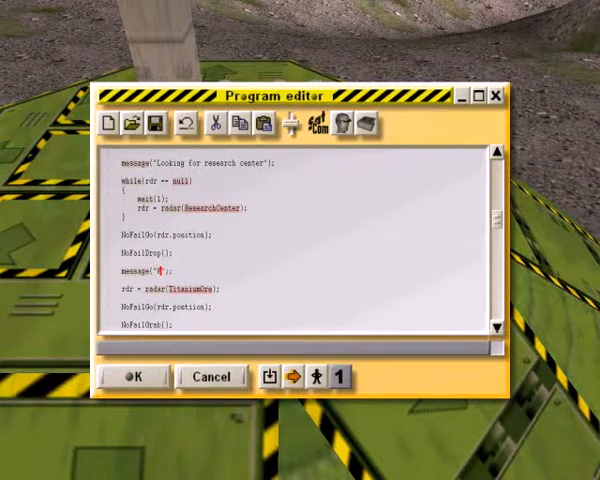
type("Please research a")
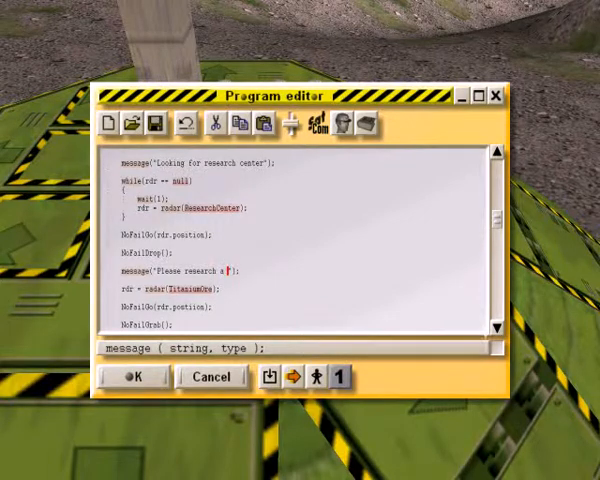
type("thumper")
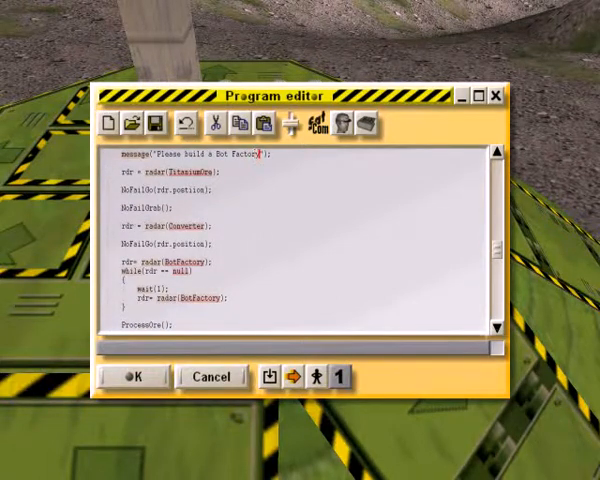
scroll("down", 3)
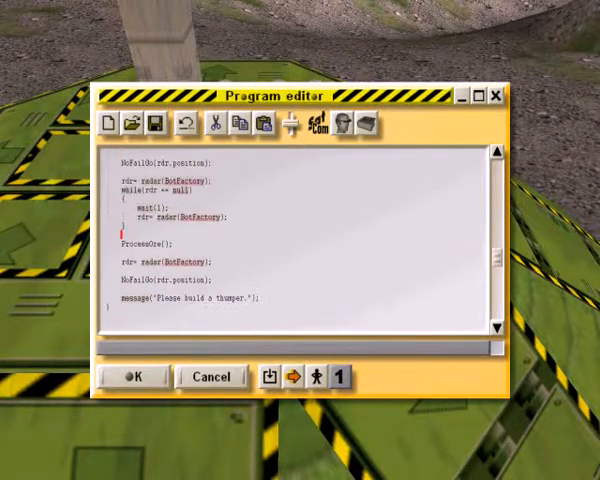
scroll("down", 3)
type("NoFailDrop();")
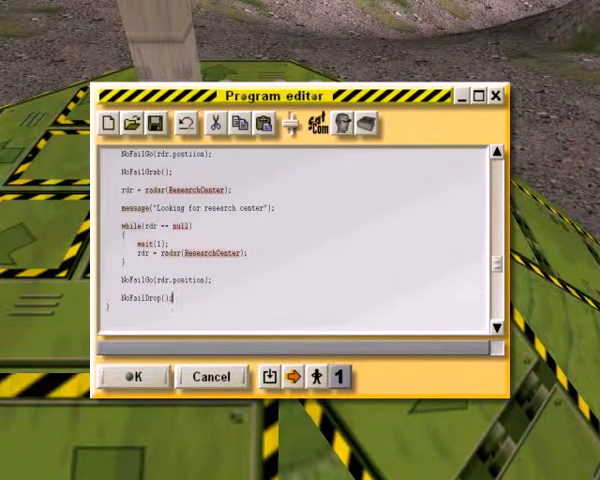
Replace ResearchCenter with Thumper in both radar calls of the copied search block.
double_click(196, 188)
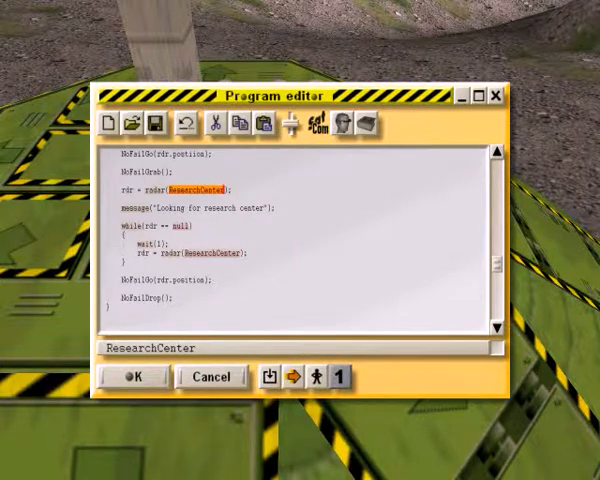
scroll("down", 3)
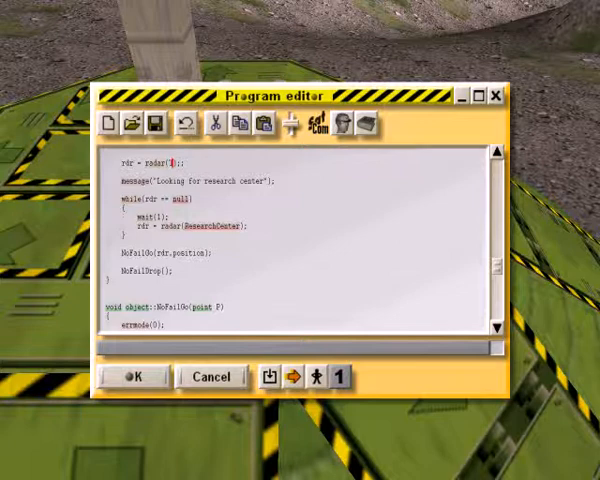
type("Thm")
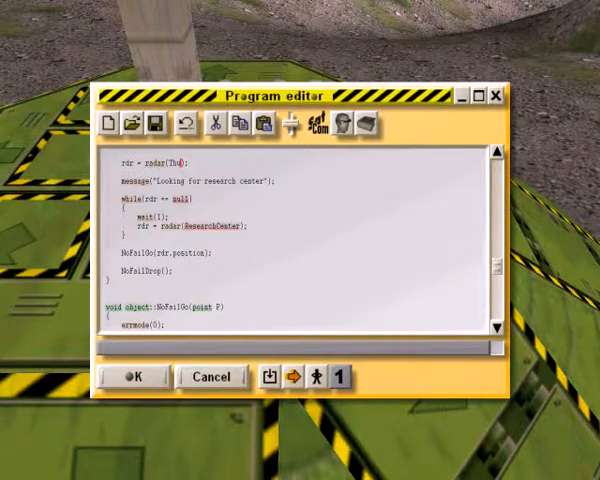
type("Thumper")
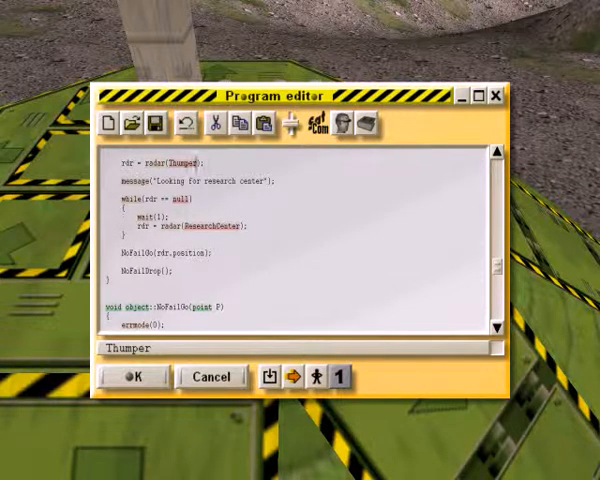
double_click(216, 232)
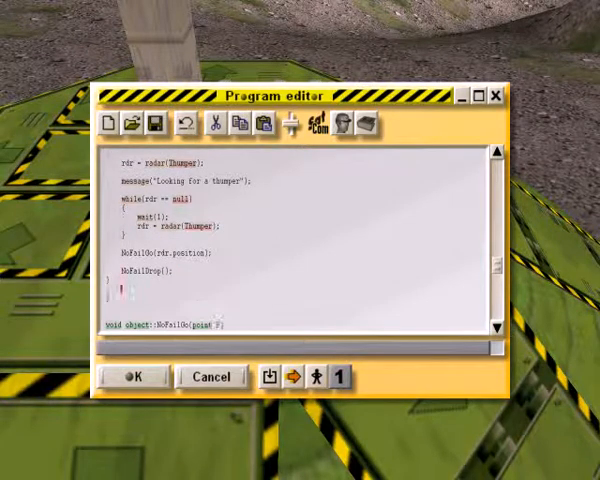
Add message("Thumper is powered and ready") after the Thumper drop, then review further down.
type("message(\"")
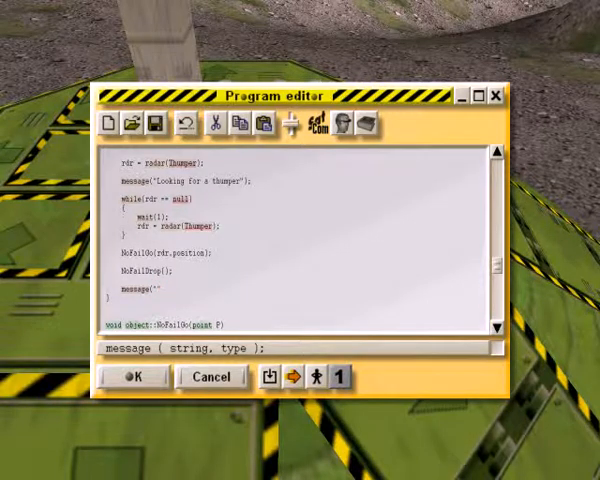
left_click(152, 292)
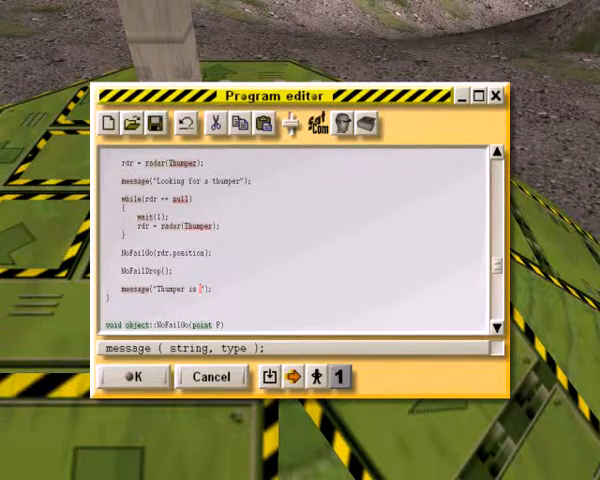
type("power")
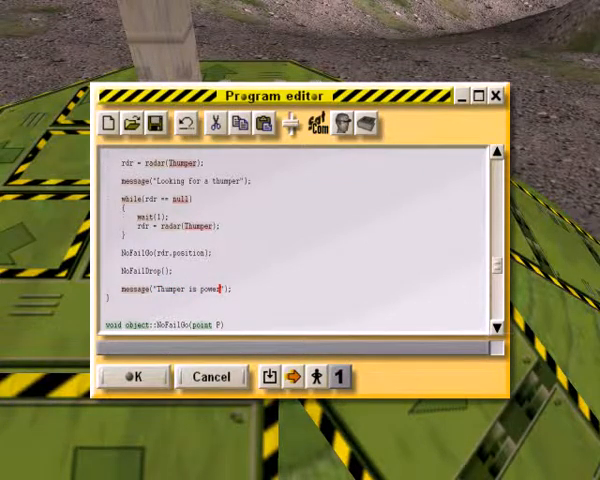
type("and ready")
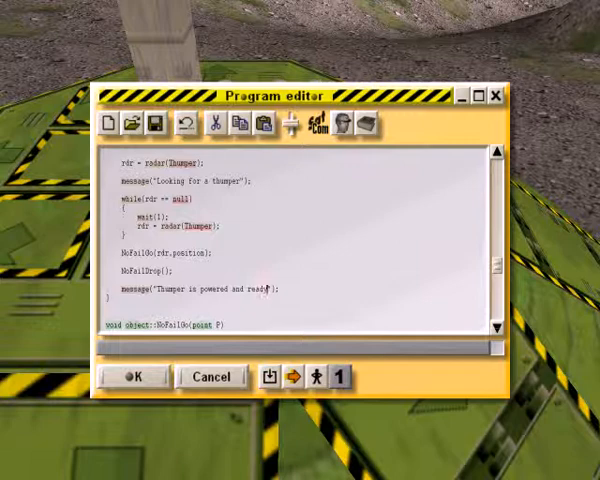
scroll("down", 3)
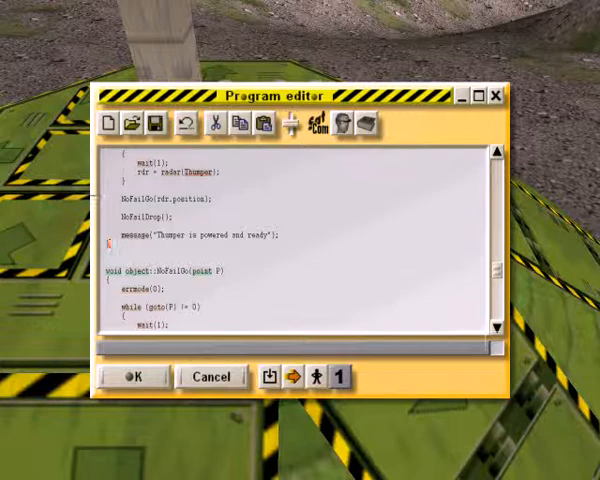
scroll("down", 3)
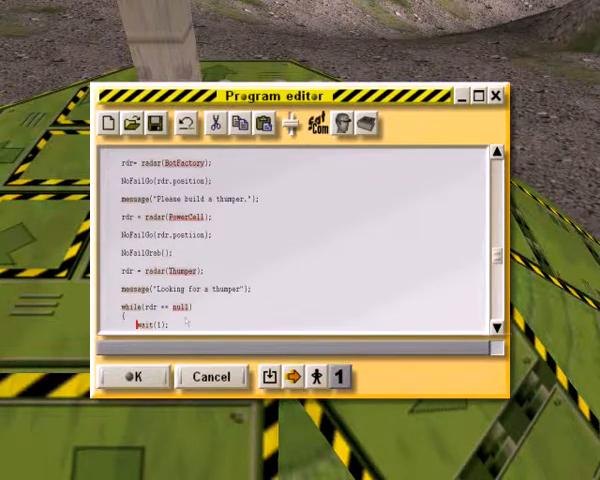
Save the edited program under the new name ThumperMission.
left_click(156, 122)
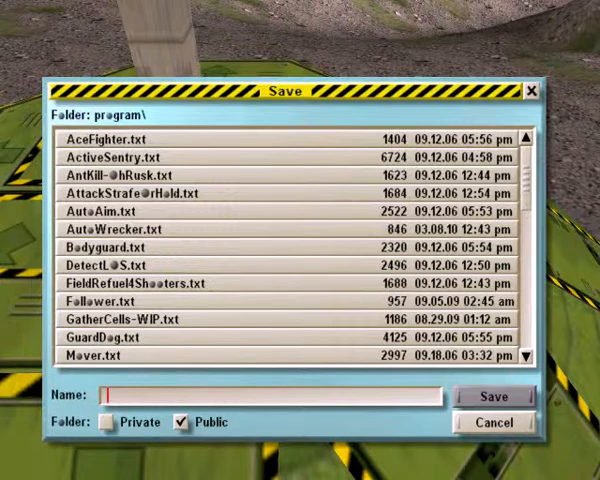
type("TH")
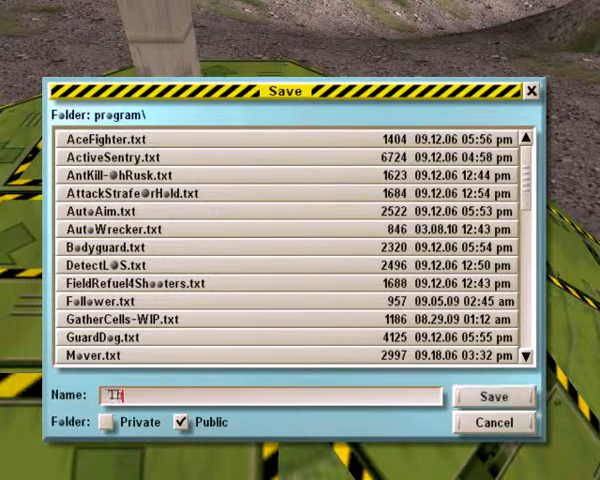
type("humperMis")
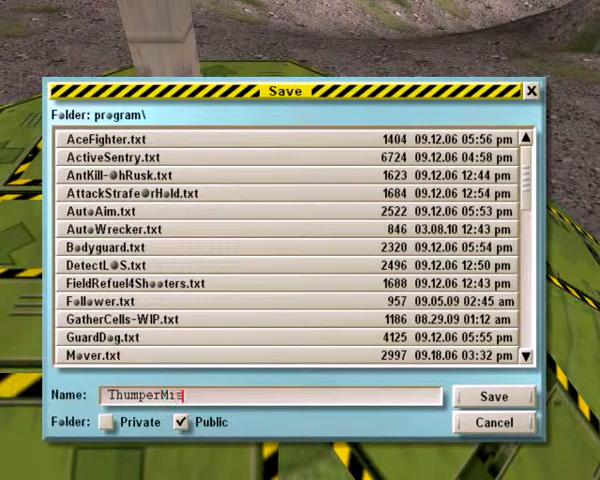
left_click(494, 396)
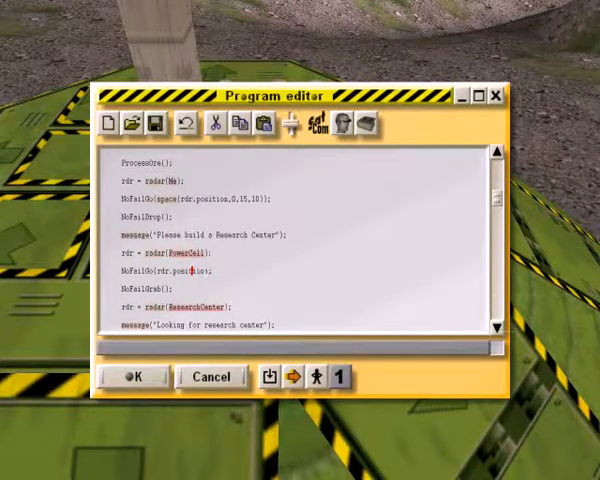
Declare "object rdr;" as the first line of ProcessWire and start resaving the program.
scroll("down", 3)
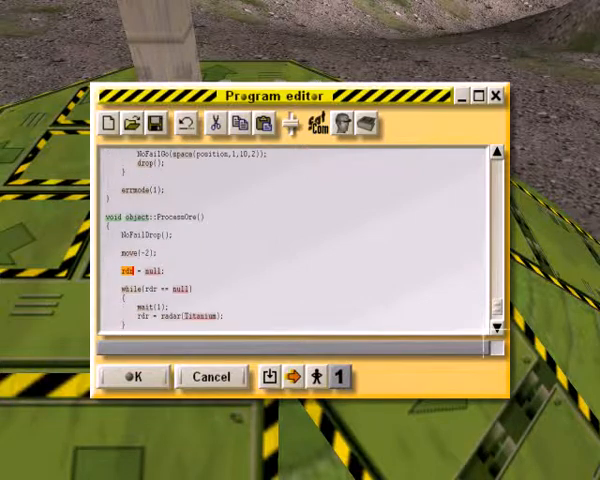
scroll("down", 3)
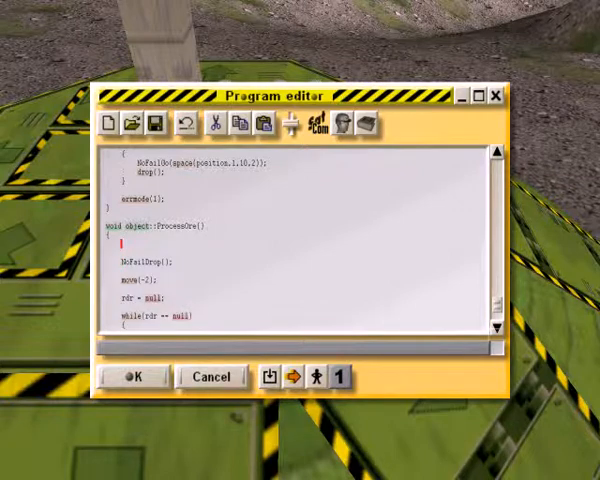
type("object")
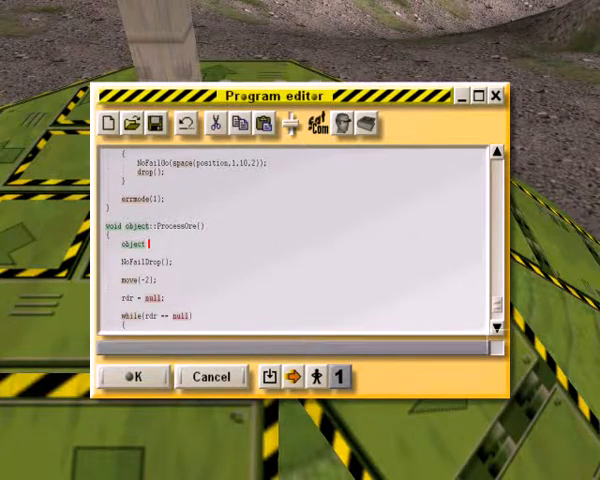
type("rdr")
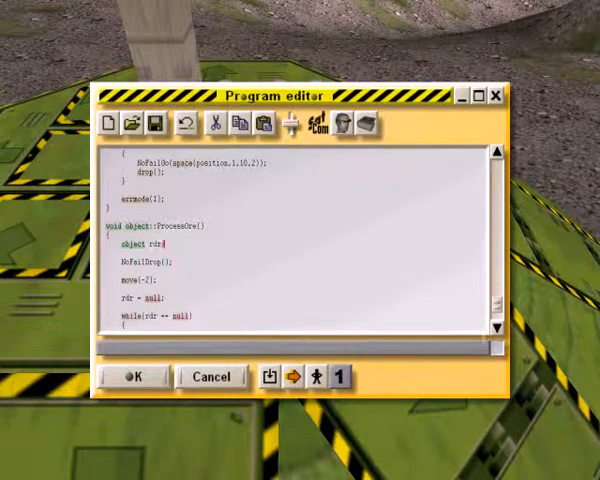
scroll("down", 3)
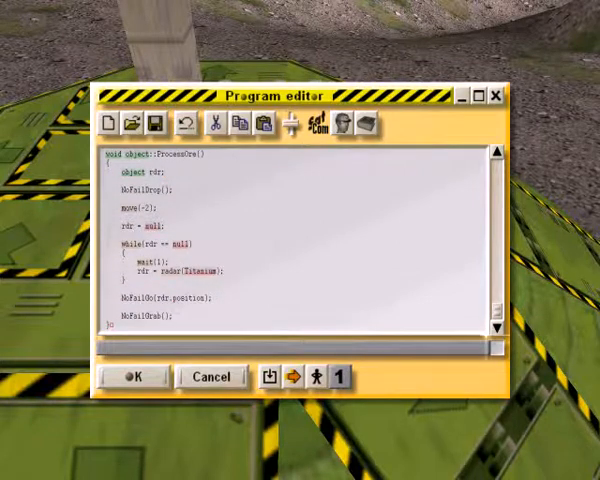
left_click(166, 172)
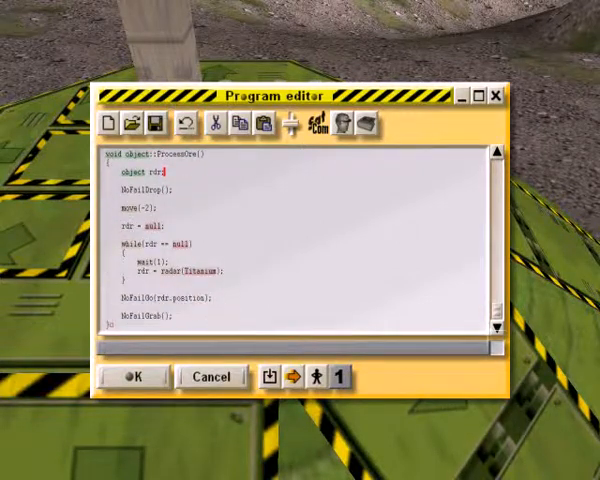
left_click(132, 376)
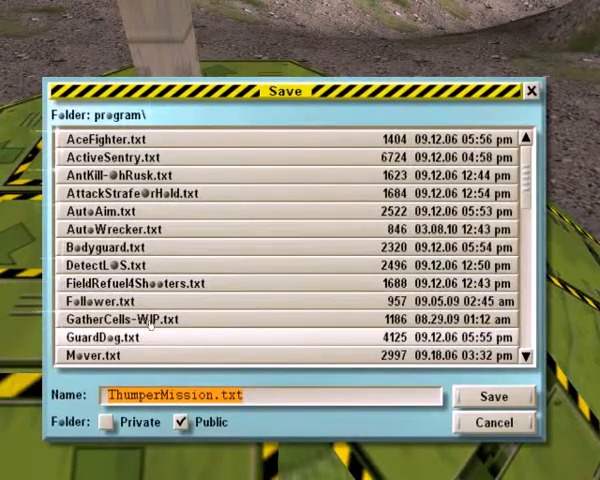
Save as ThumperMission.txt, confirm 0 compile errors and leave the editor.
left_click(492, 396)
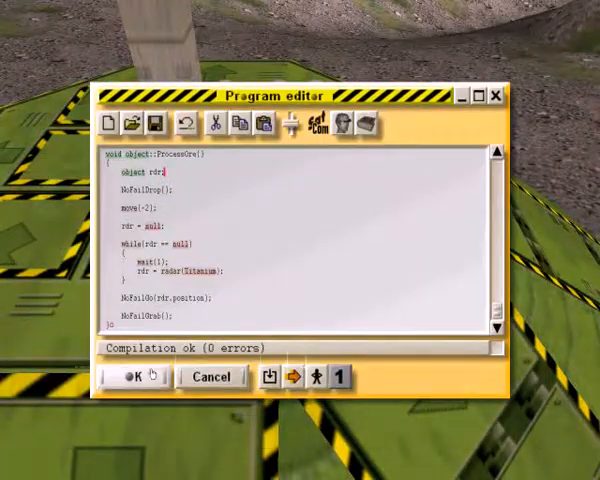
left_click(132, 376)
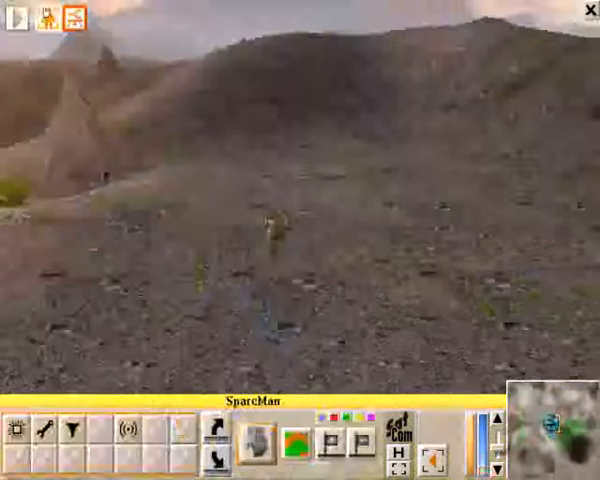
Select the Winged grabber bot to show its program list with ThumperMission.
left_click(72, 20)
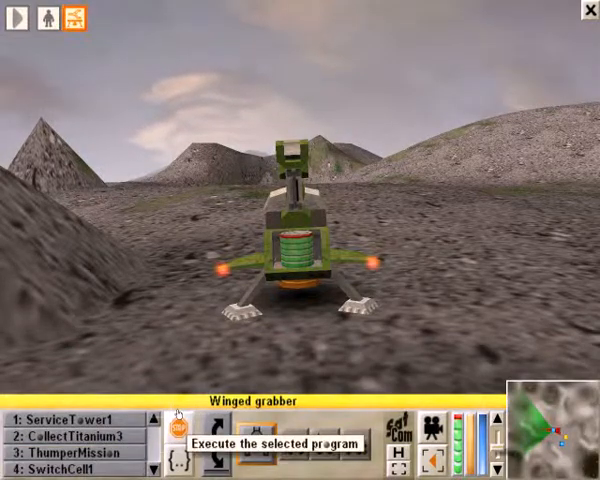
Open the ThumperMission program of the Winged grabber for viewing.
left_click(178, 424)
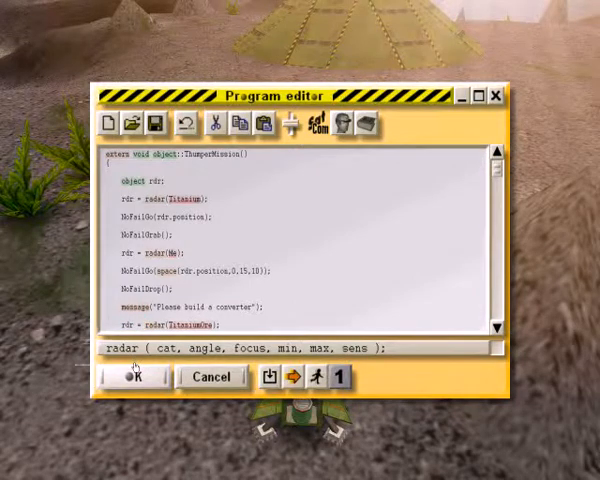
Close the editor and execute ThumperMission on the Winged grabber.
left_click(122, 376)
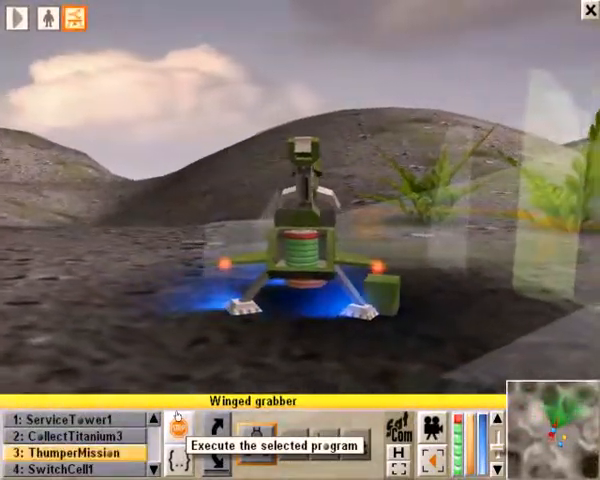
left_click(174, 422)
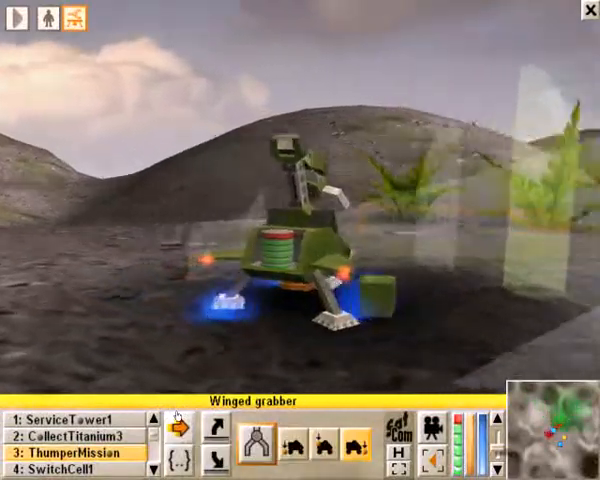